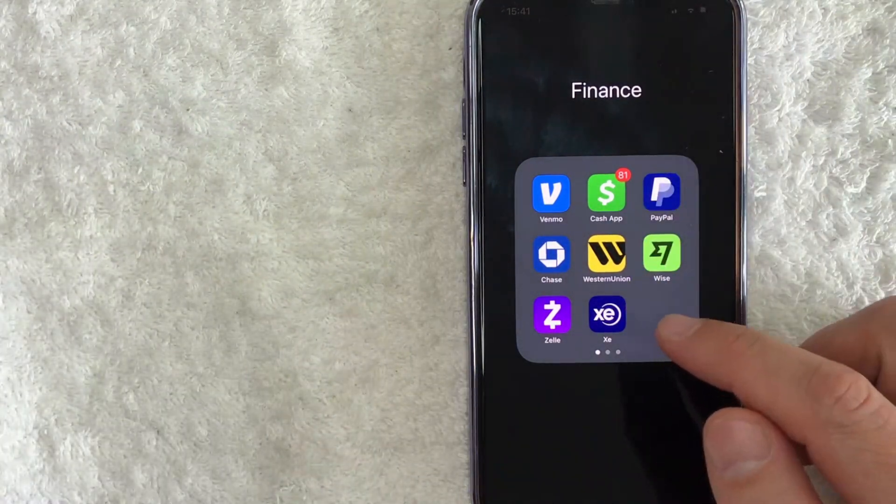
Launch Western Union from the Finance folder on the home screen.
{"action": "left_click", "coordinate": [606, 260]}
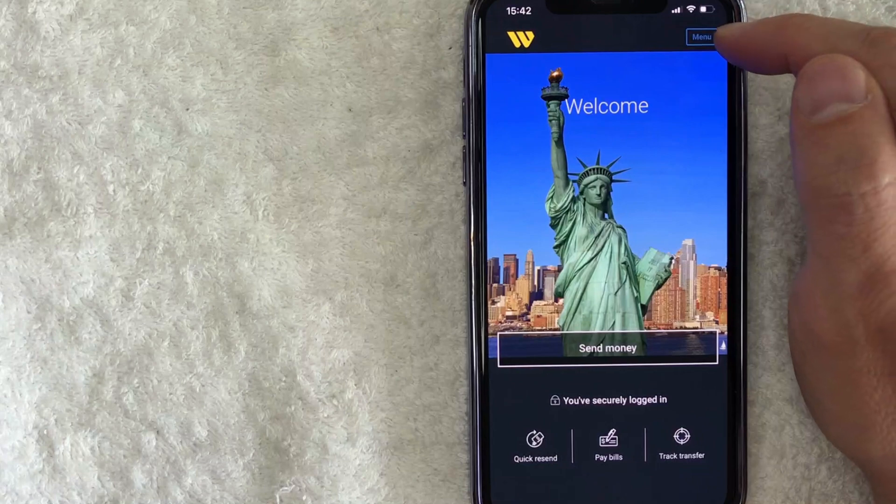
Go to the transfer History via the Menu to find the in-progress 24.64 USD transfer.
{"action": "left_click", "coordinate": [702, 37]}
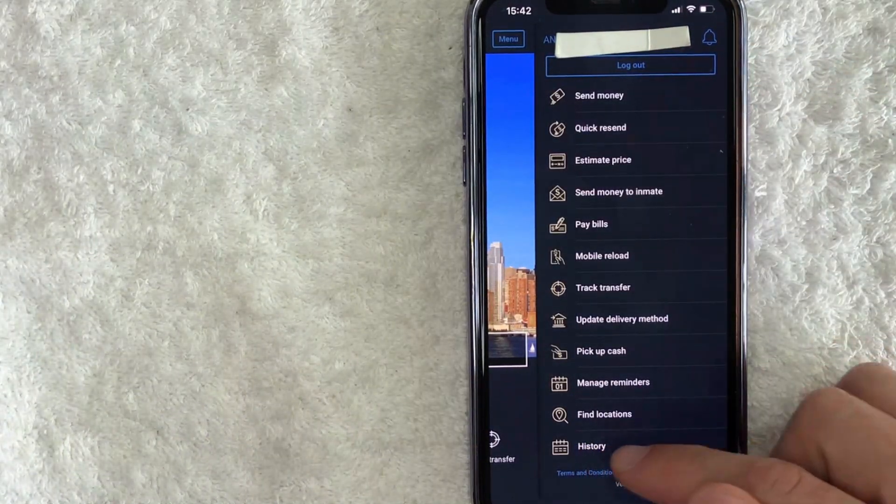
{"action": "left_click", "coordinate": [593, 446]}
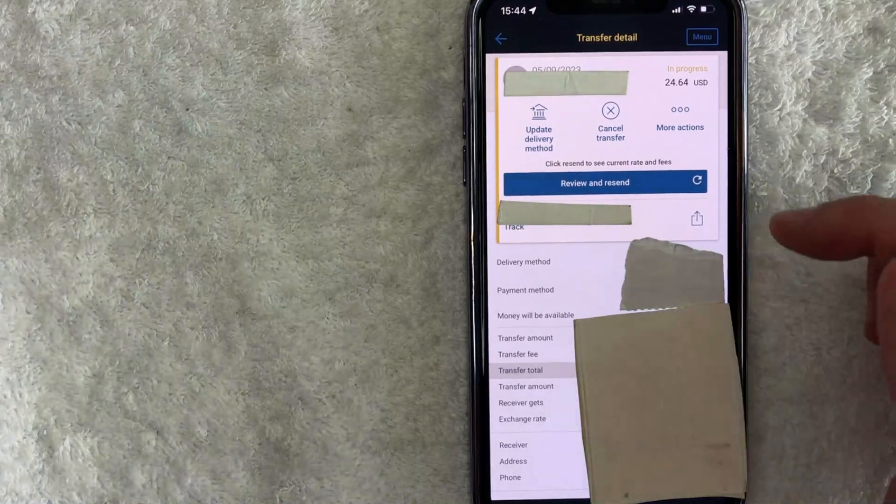
{"action": "mouse_move", "coordinate": [697, 132]}
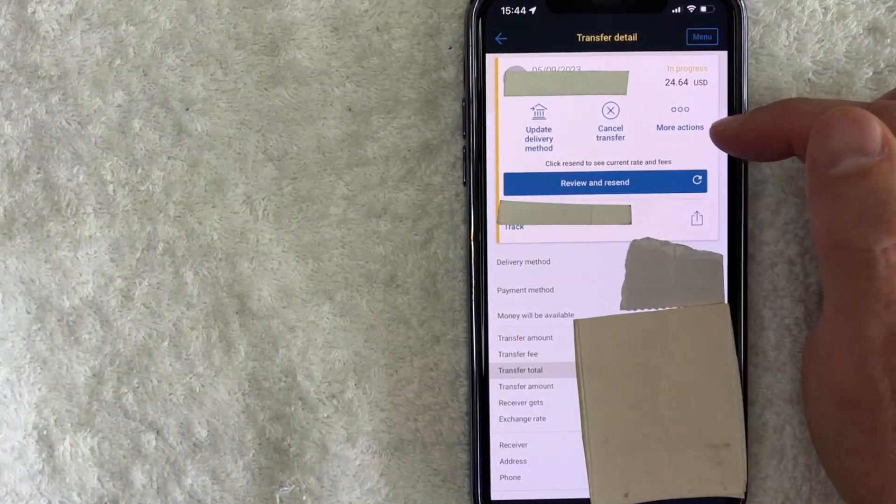
Choose Edit receiver's name from the transfer's More actions sheet.
{"action": "left_click", "coordinate": [680, 118]}
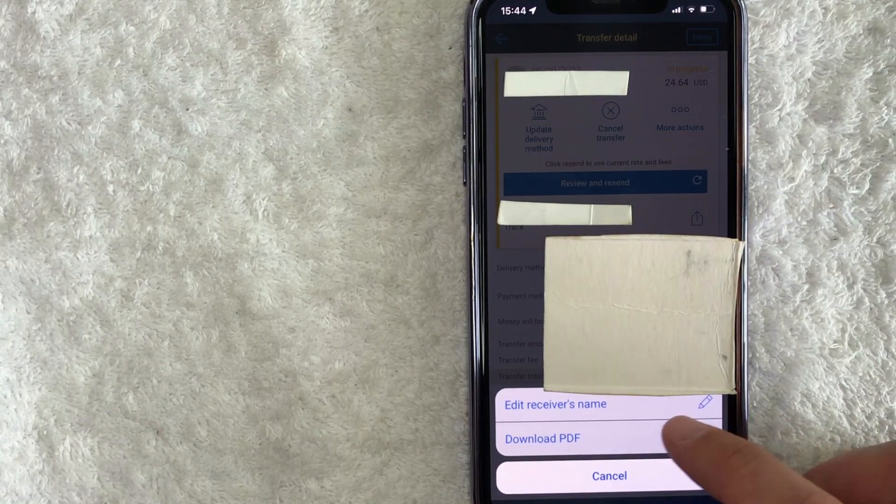
{"action": "left_click", "coordinate": [554, 405]}
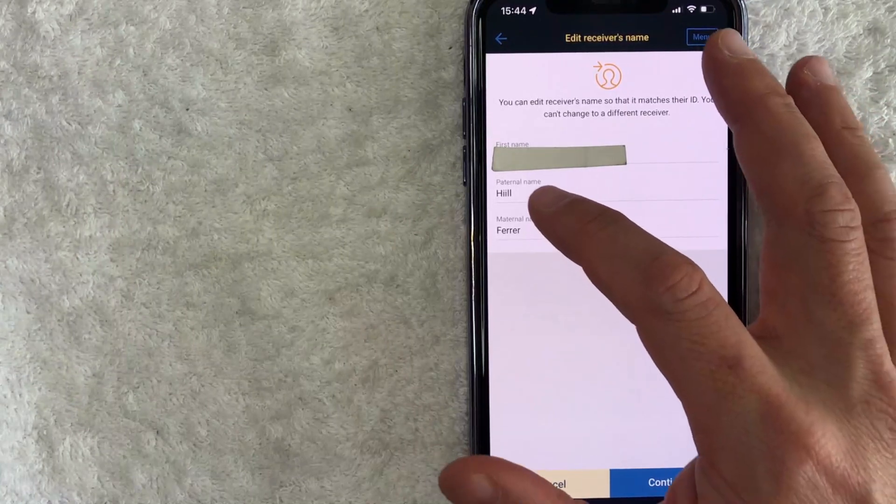
Change the paternal name from Hiill to Robert and submit it.
{"action": "left_click", "coordinate": [504, 194]}
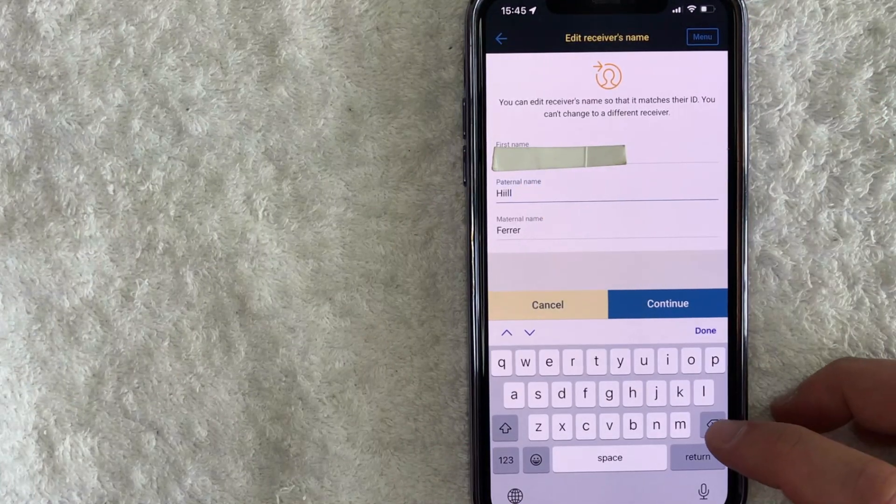
{"action": "left_click", "coordinate": [713, 425]}
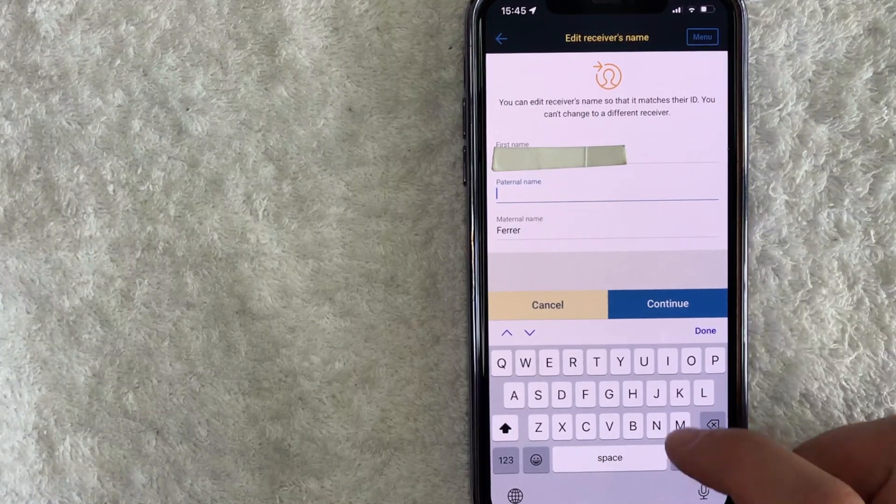
{"action": "type", "text": "R"}
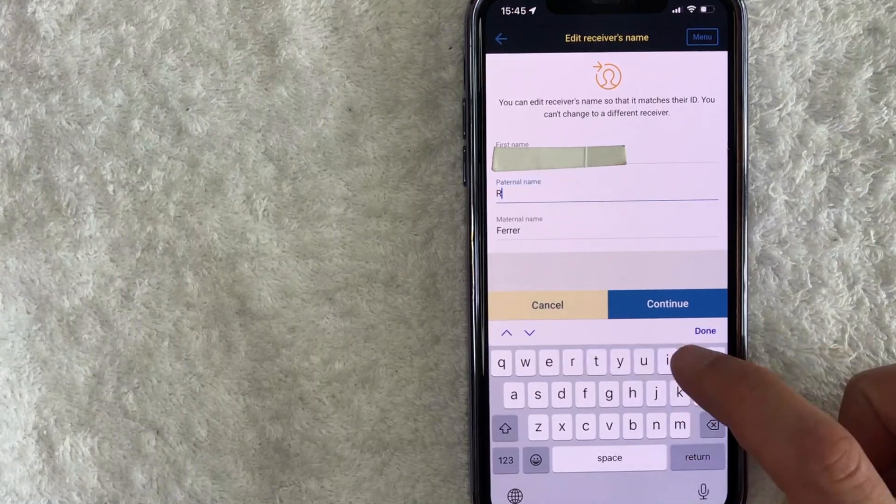
{"action": "type", "text": "obert"}
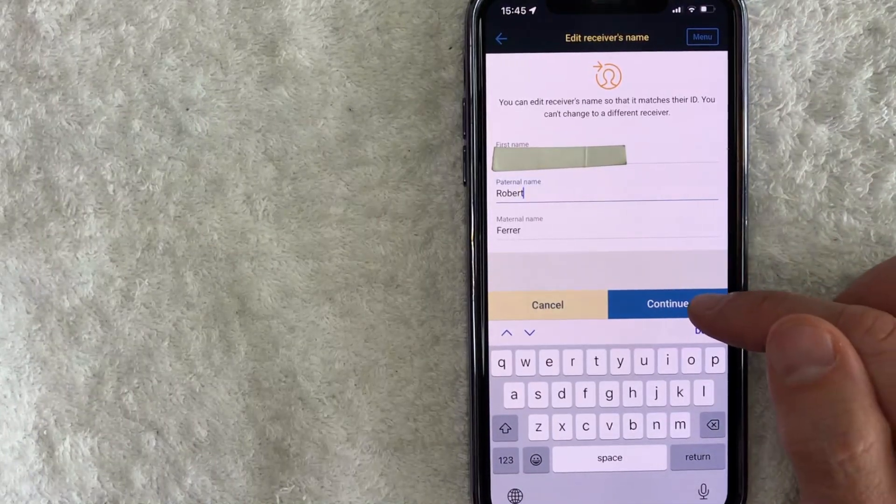
{"action": "left_click", "coordinate": [668, 304]}
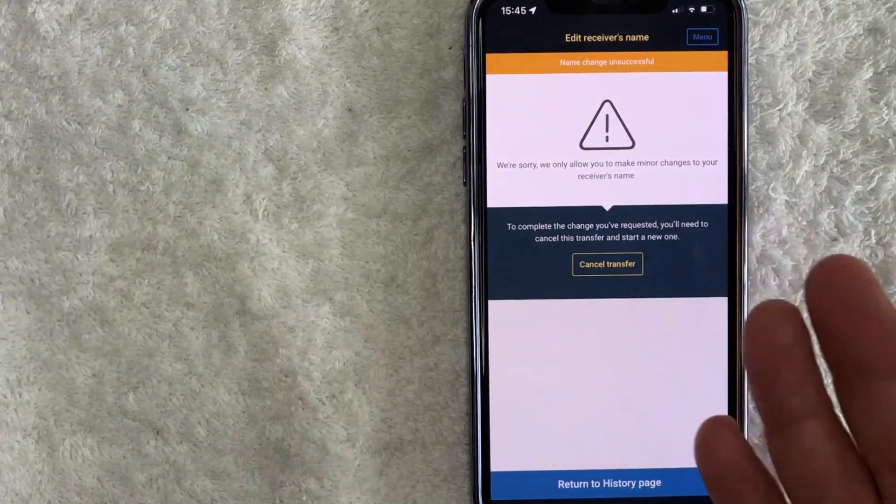
{"action": "mouse_move", "coordinate": [721, 200]}
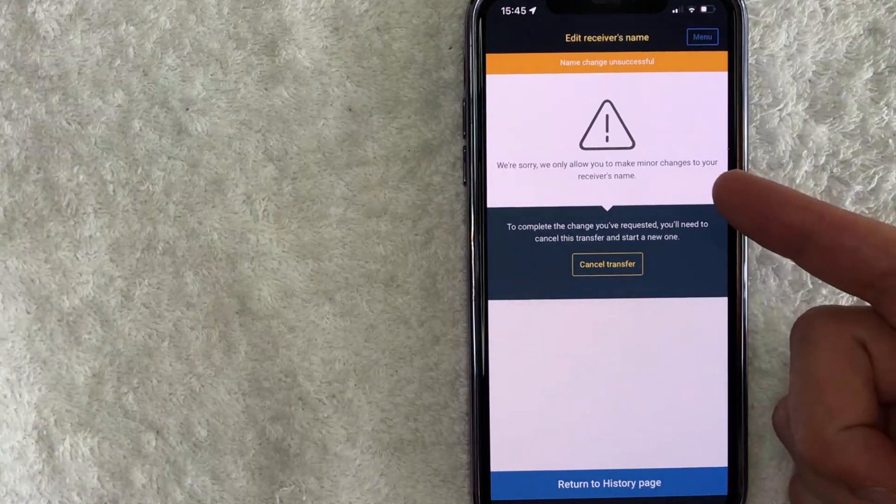